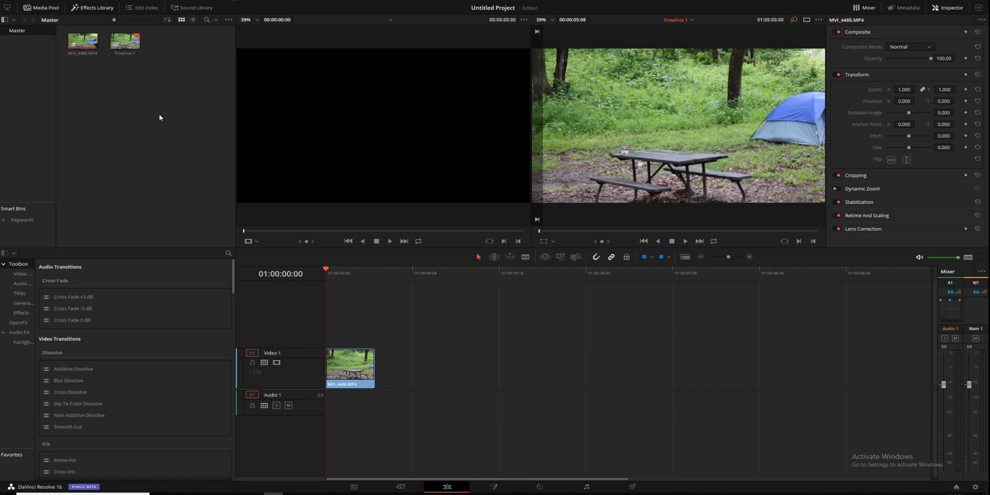
mouse_move(171, 122)
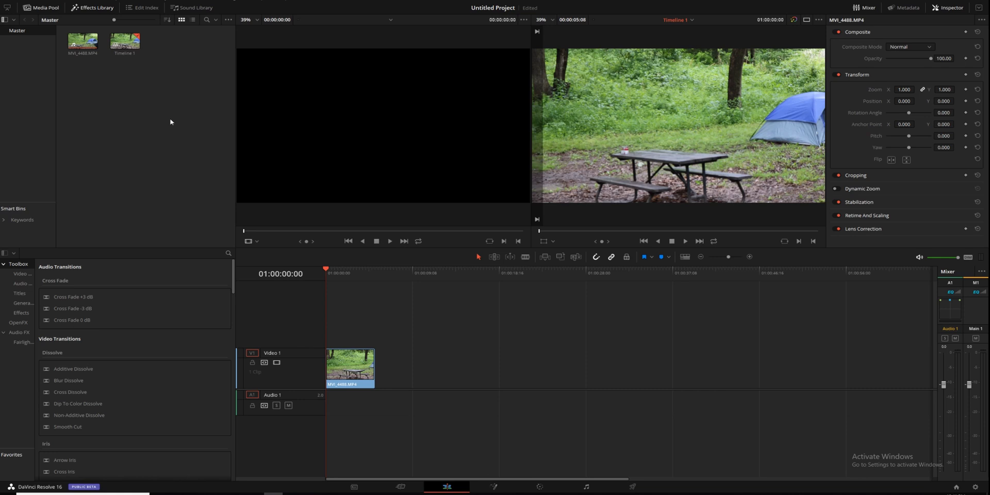
mouse_move(422, 323)
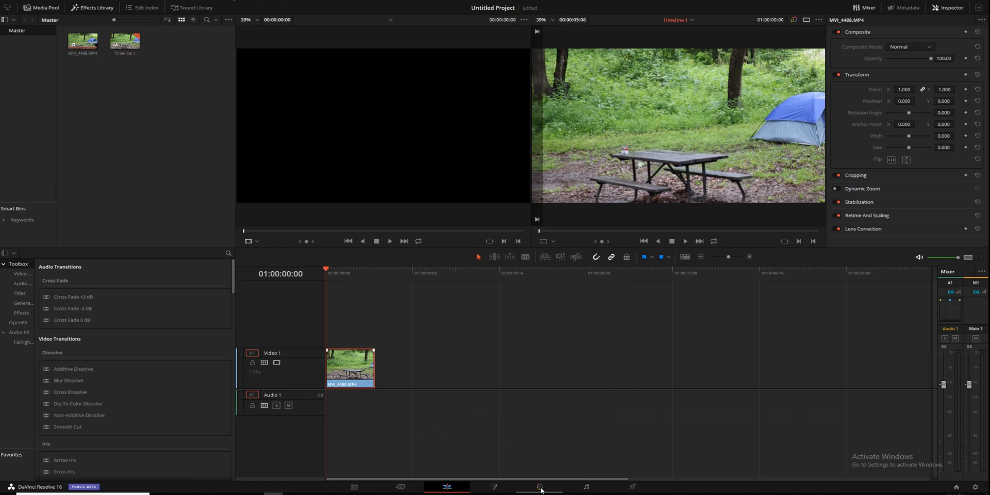
- Switch the camping clip to the Color page for grading
left_click(542, 486)
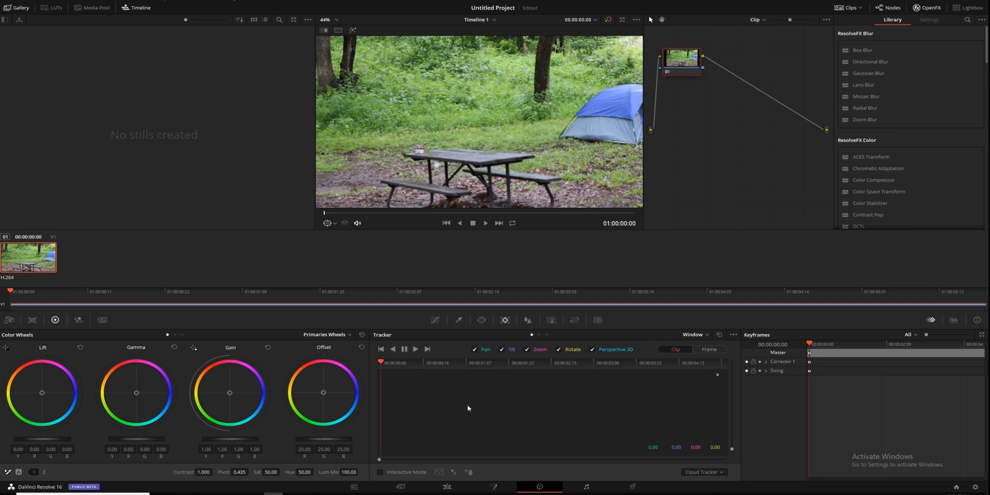
mouse_move(421, 307)
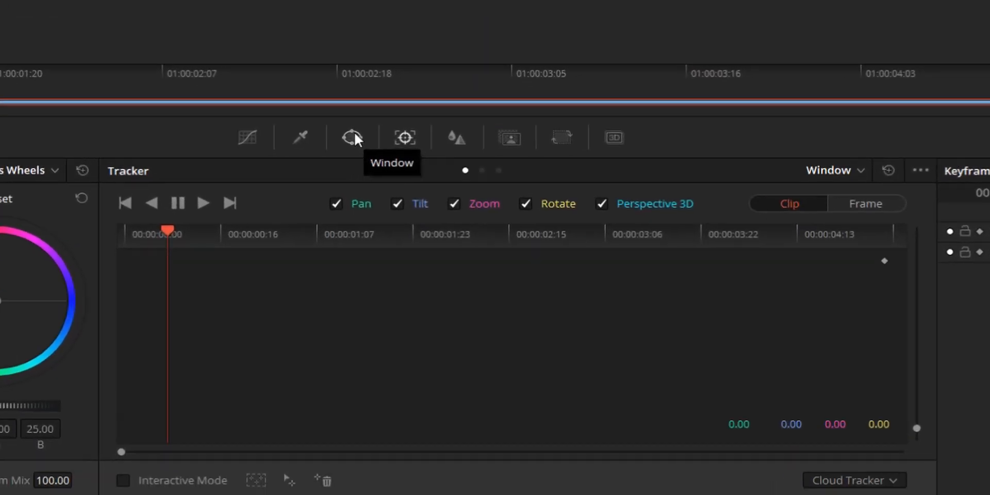
- Add a Curve (pen) window from the Window palette to the clip's node
left_click(352, 136)
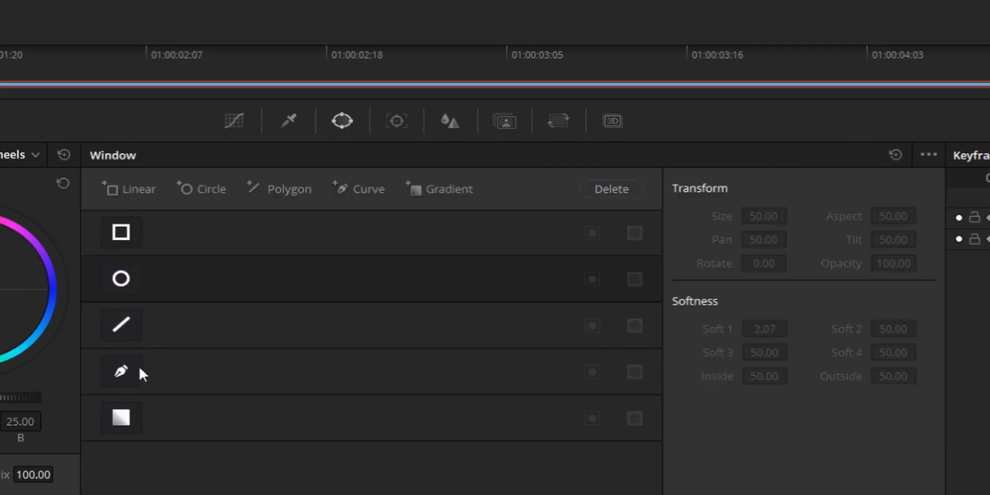
left_click(121, 371)
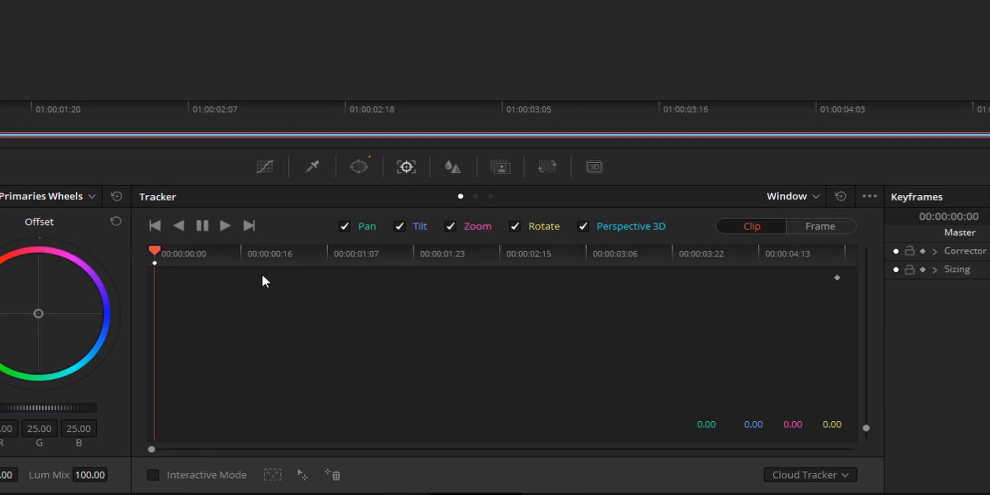
mouse_move(226, 227)
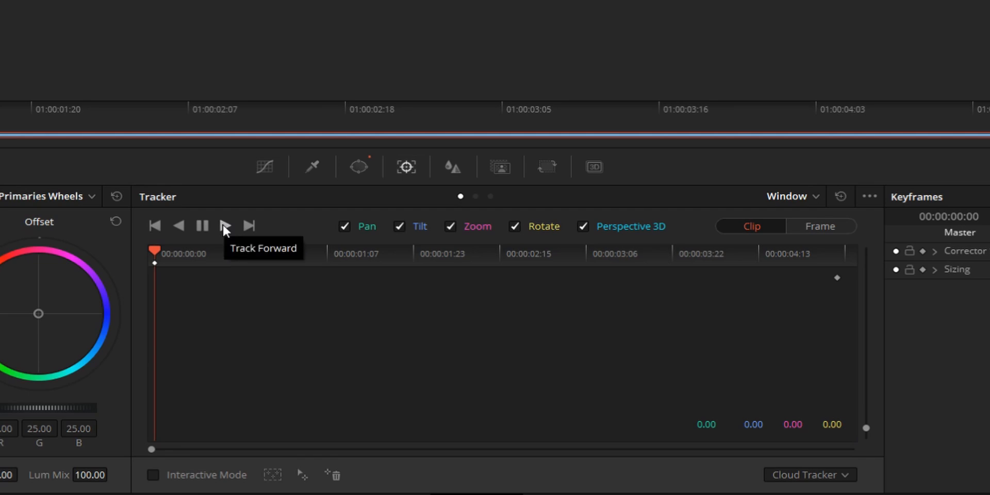
- Track the curve mask forward through the clip with the Tracker
left_click(225, 226)
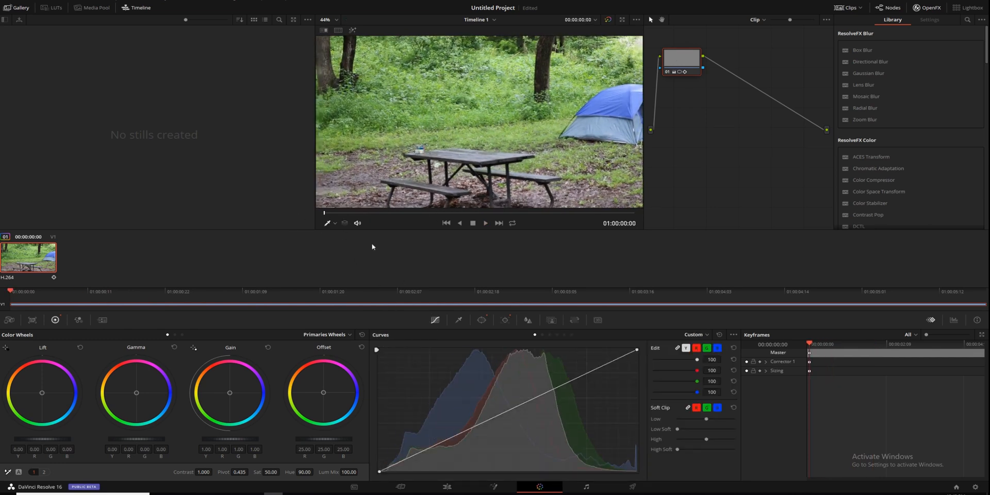
- Reopen the Window palette for the can mask after the hue shift
left_click(485, 222)
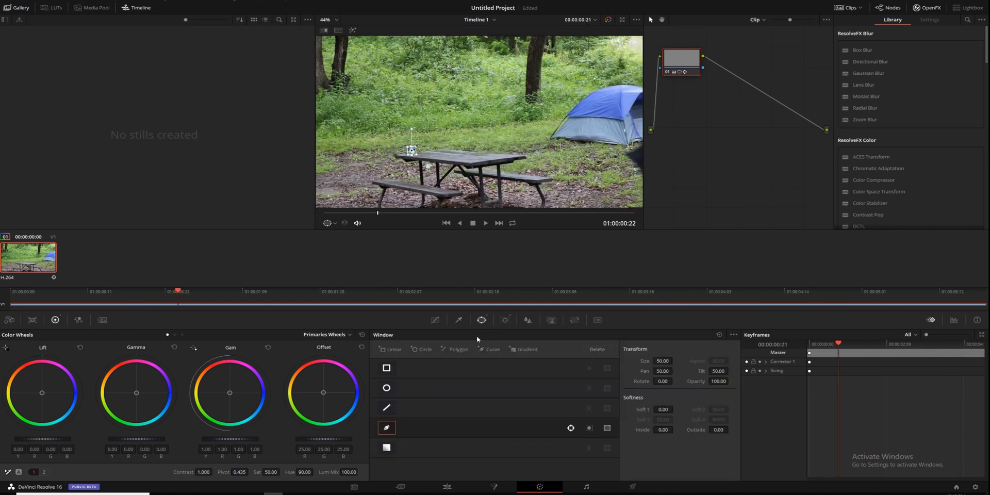
mouse_move(725, 334)
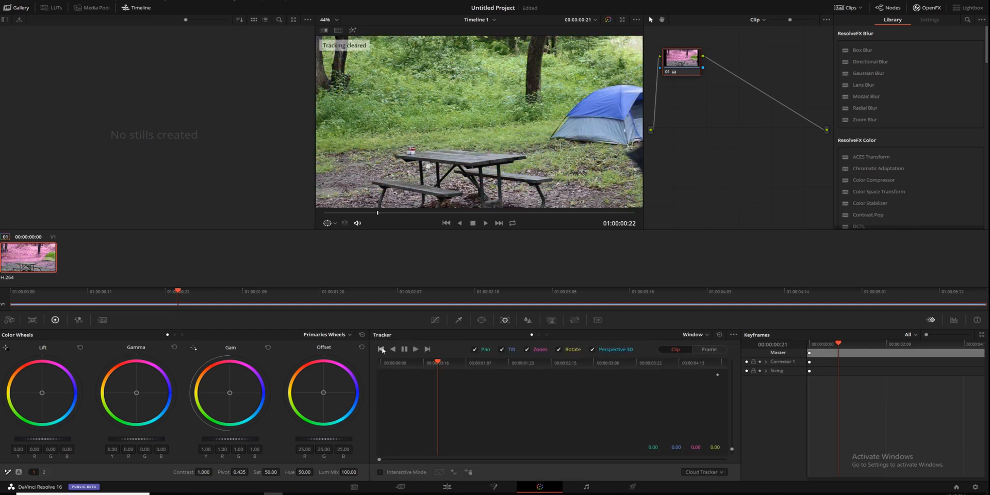
- Add corrector node 02 below node 01 and wire it between node 01 and output
right_click(726, 111)
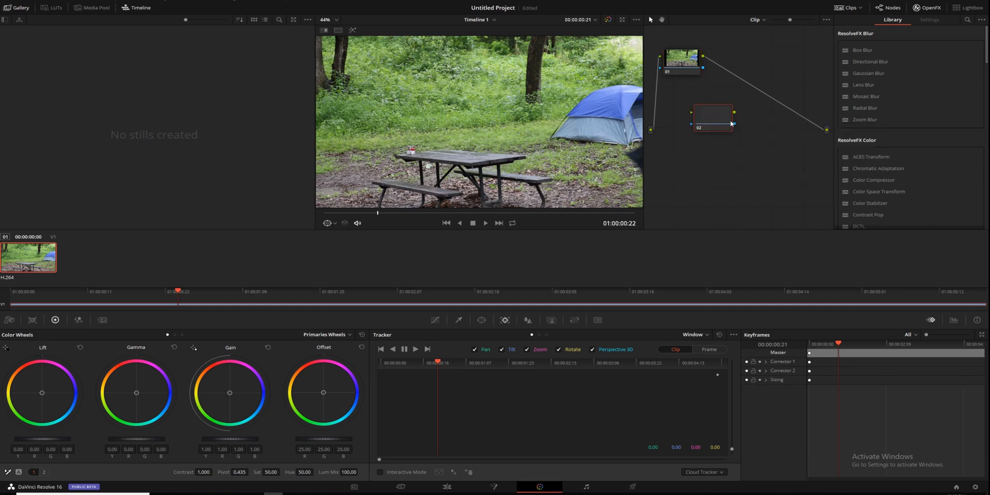
left_click_drag(711, 116, 761, 87)
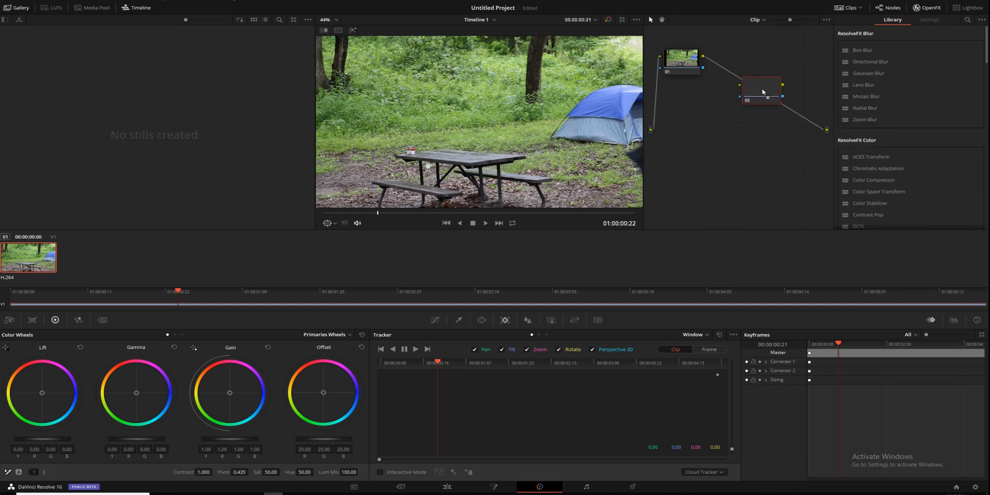
left_click_drag(760, 95, 734, 133)
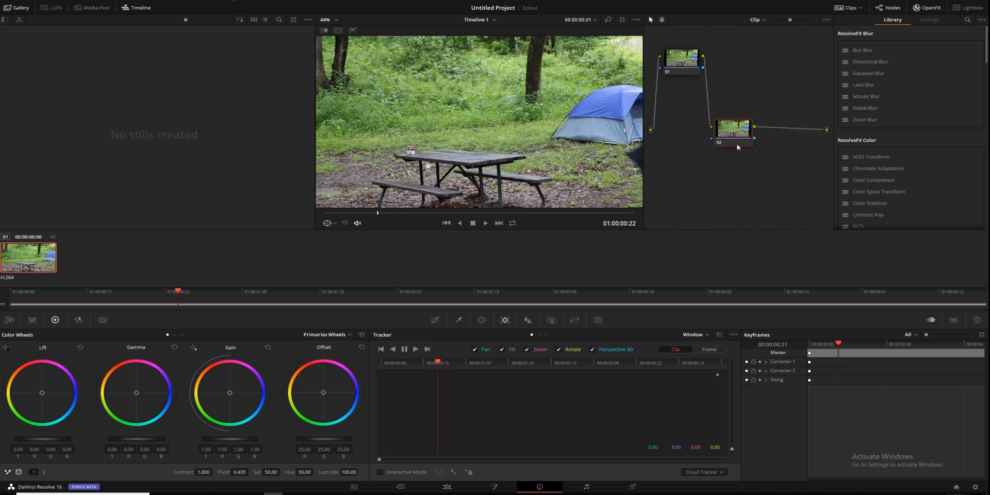
left_click_drag(732, 135, 739, 102)
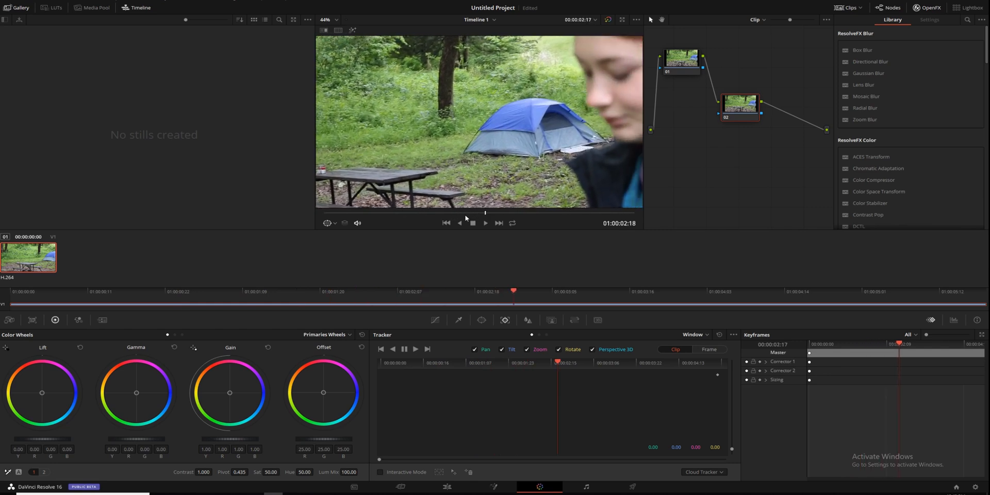
- Start a Curve window on node 02 to trace the blue tent
left_click(481, 320)
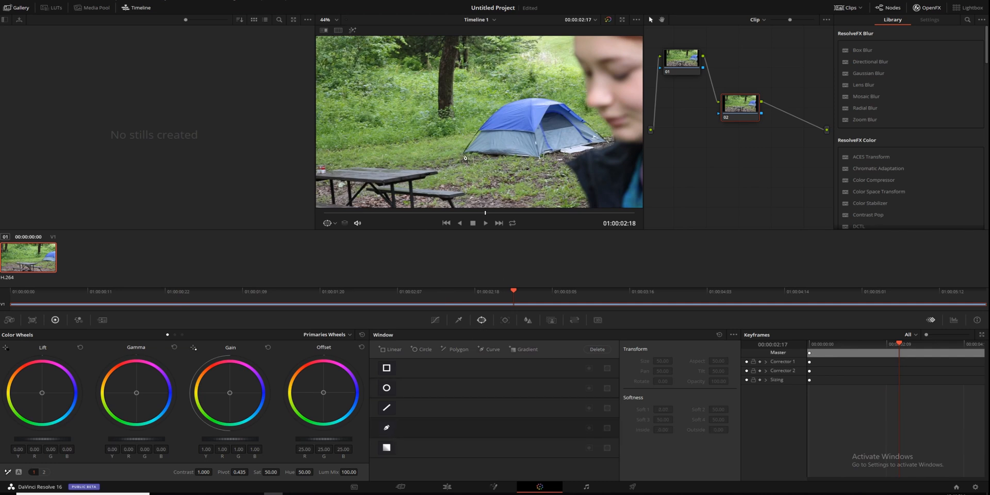
mouse_move(498, 288)
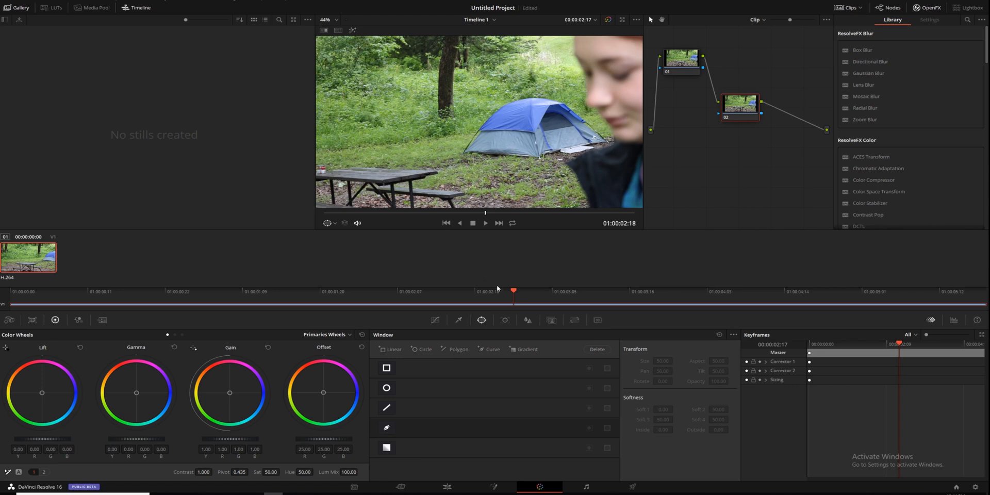
left_click(387, 427)
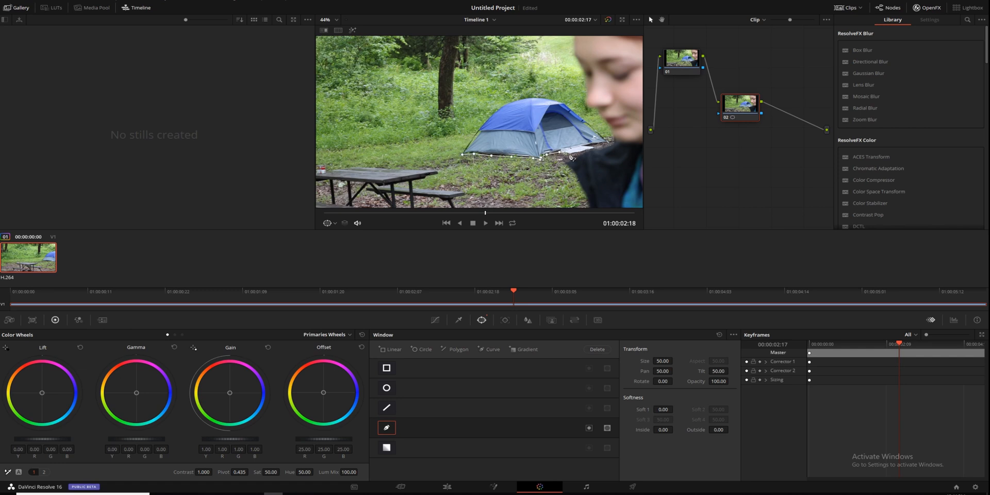
mouse_move(590, 149)
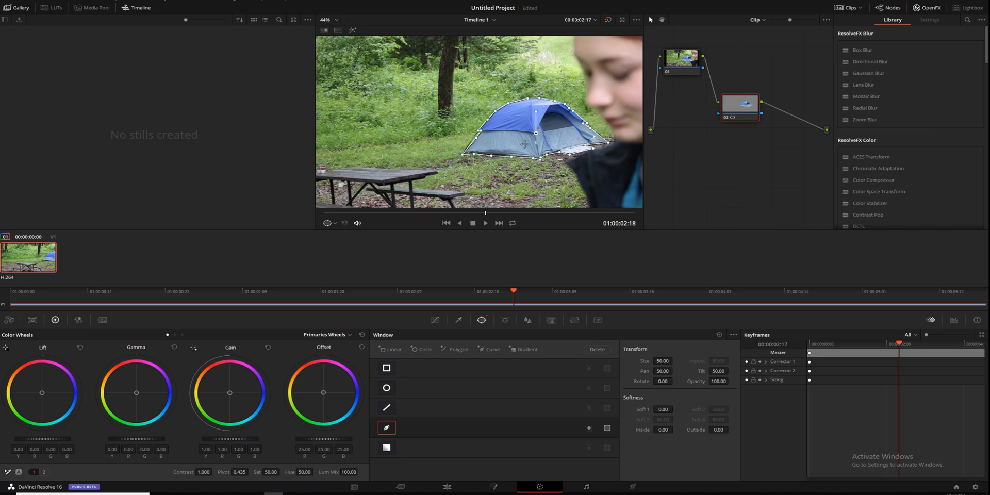
- Track the tent curve window forward so it follows the tent
left_click(504, 320)
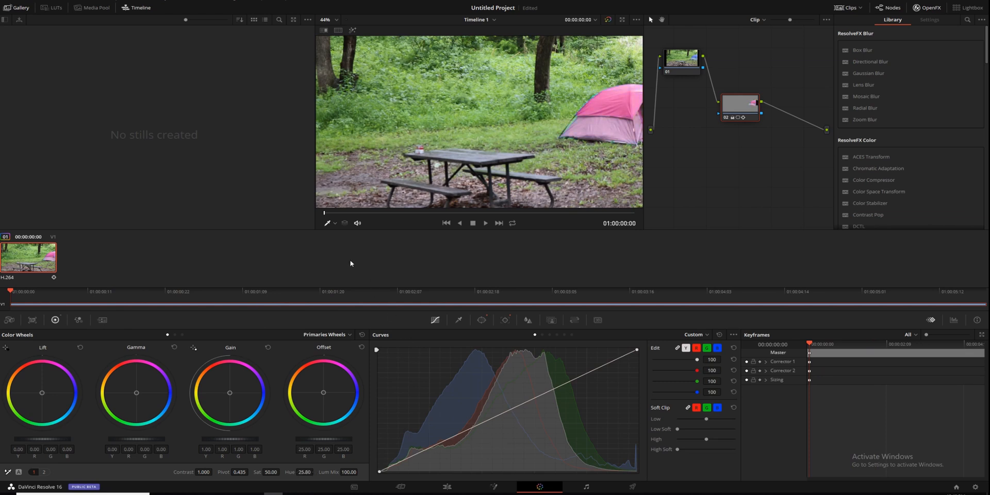
- Scrub to 00:00:03:15, view the tent mask overlay, and open the Qualifier palette
left_click(485, 223)
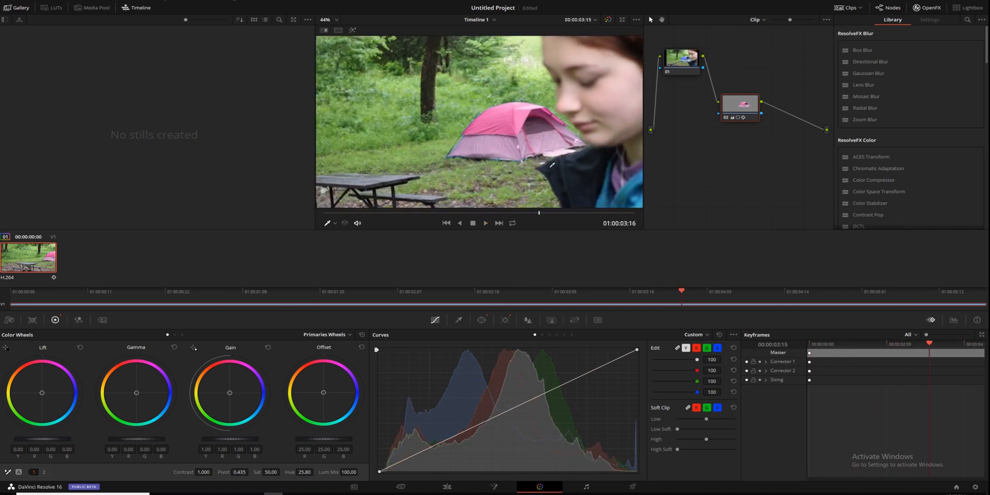
left_click(482, 320)
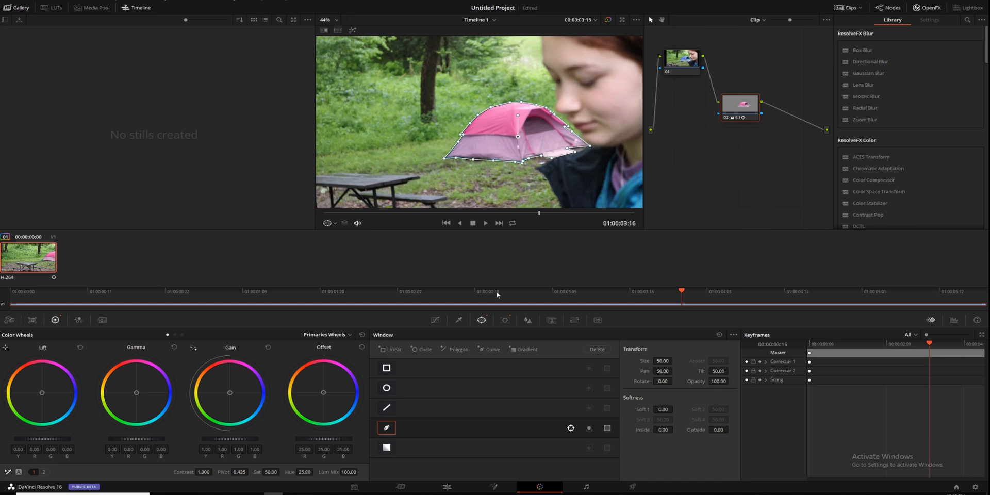
left_click(458, 320)
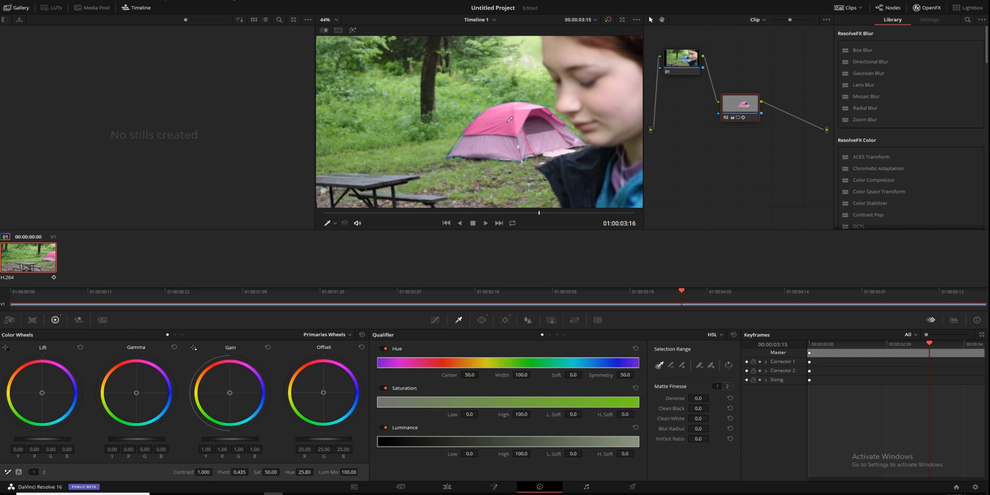
- Sample the tent's blue fabric and widen the Saturation and Luminance qualifier ranges
left_click(509, 120)
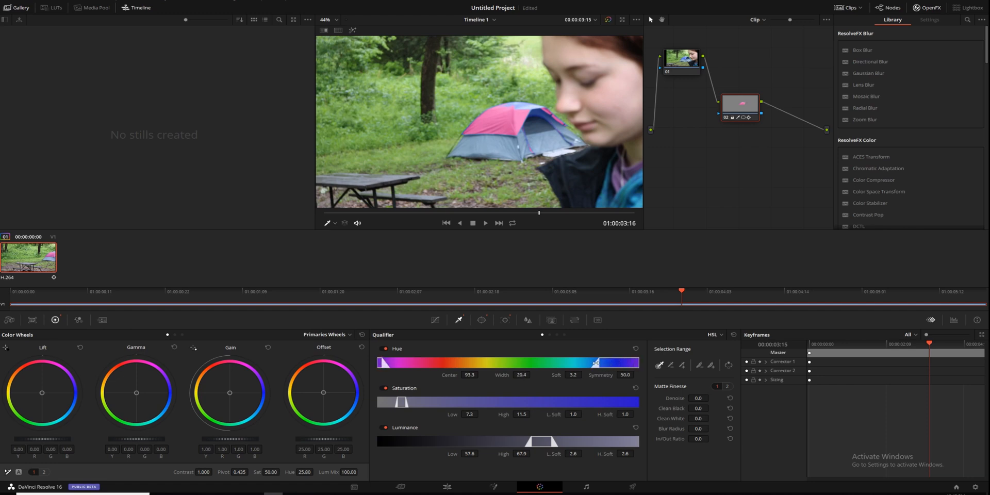
left_click_drag(607, 362, 593, 364)
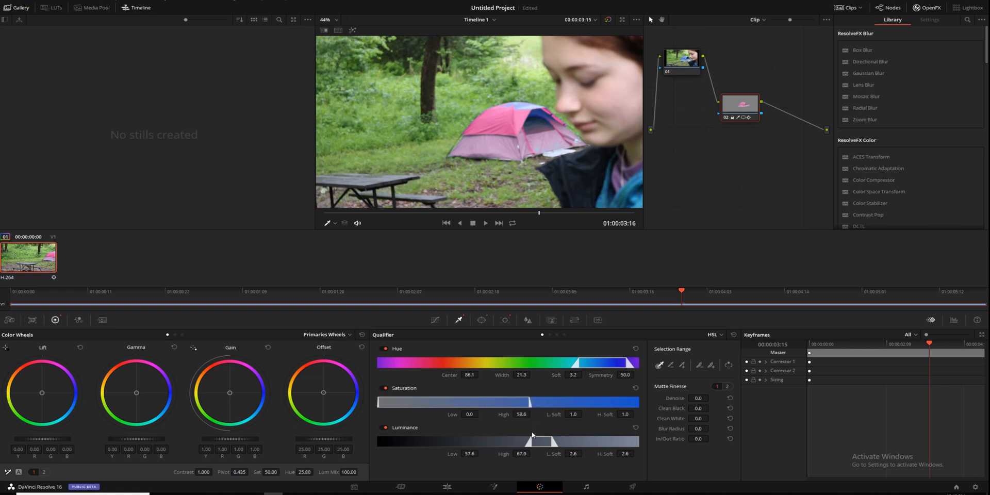
left_click_drag(511, 441, 534, 441)
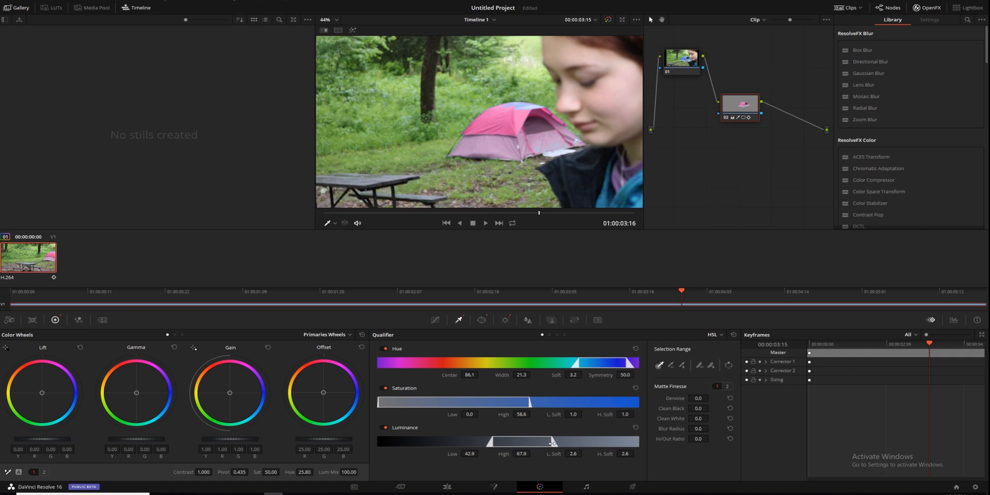
left_click_drag(543, 440, 584, 441)
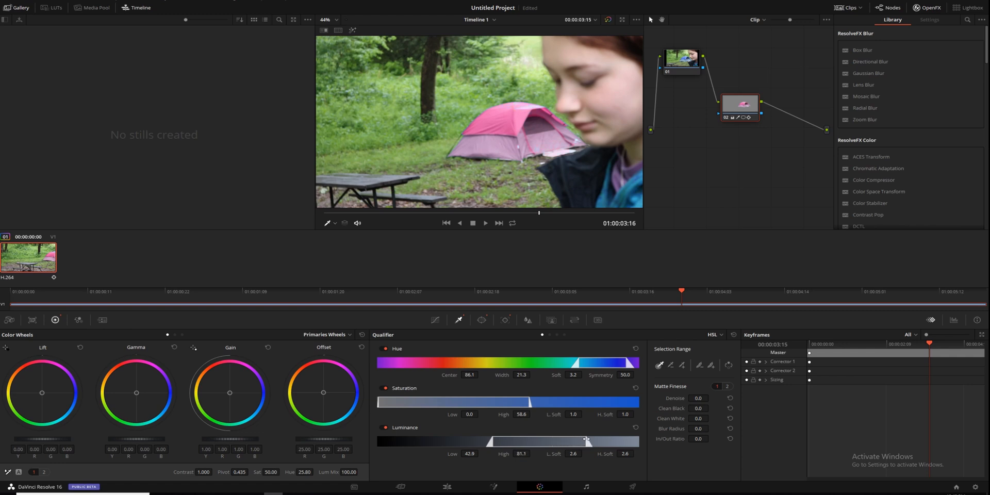
mouse_move(588, 163)
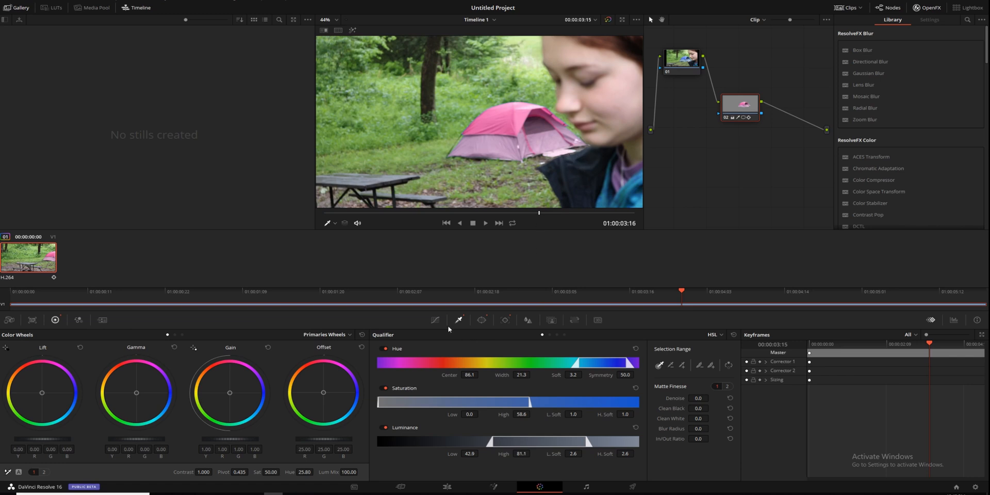
mouse_move(435, 320)
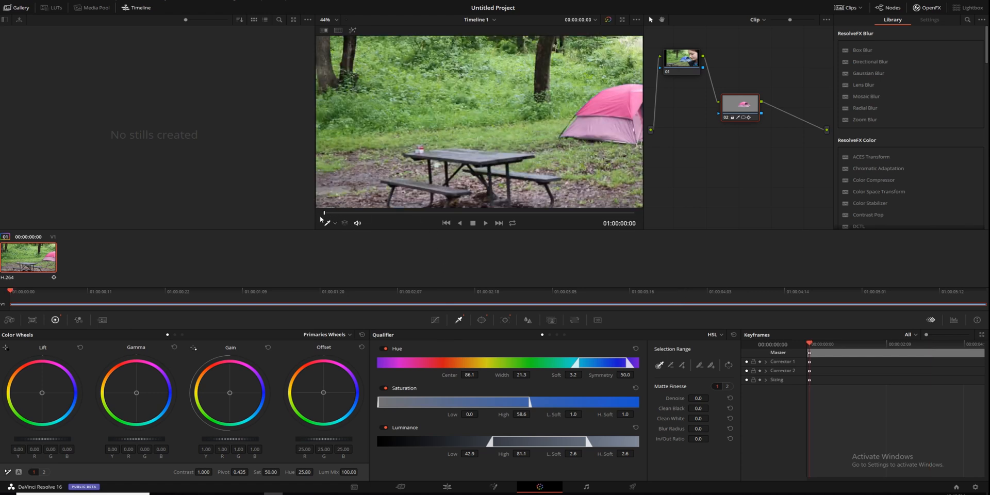
- Reset node 02's Hue to 50 so the tent turns blue again
left_click(485, 223)
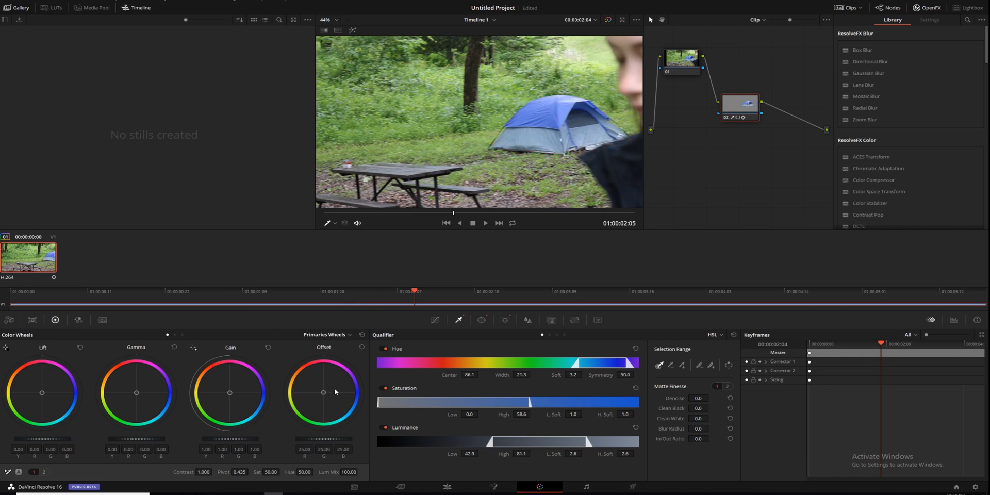
mouse_move(322, 393)
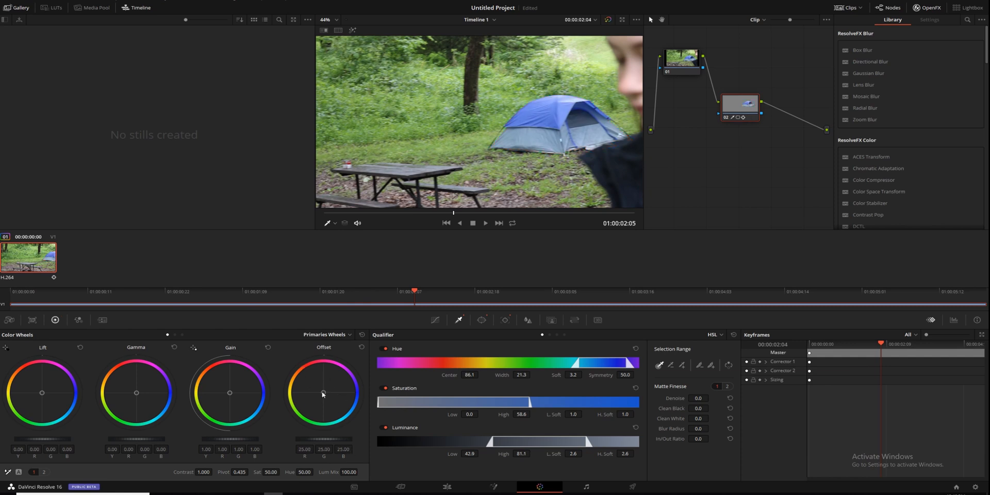